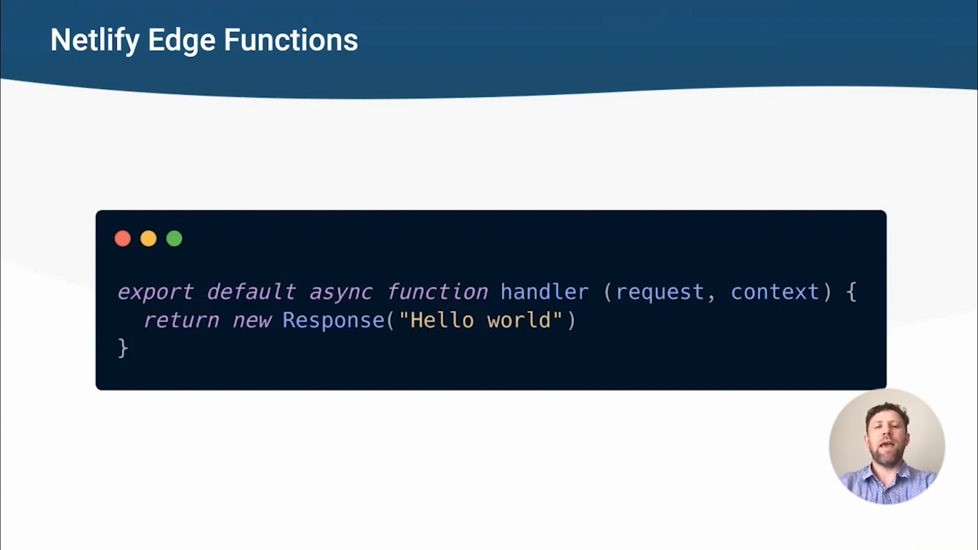
pyautogui.press('Right')
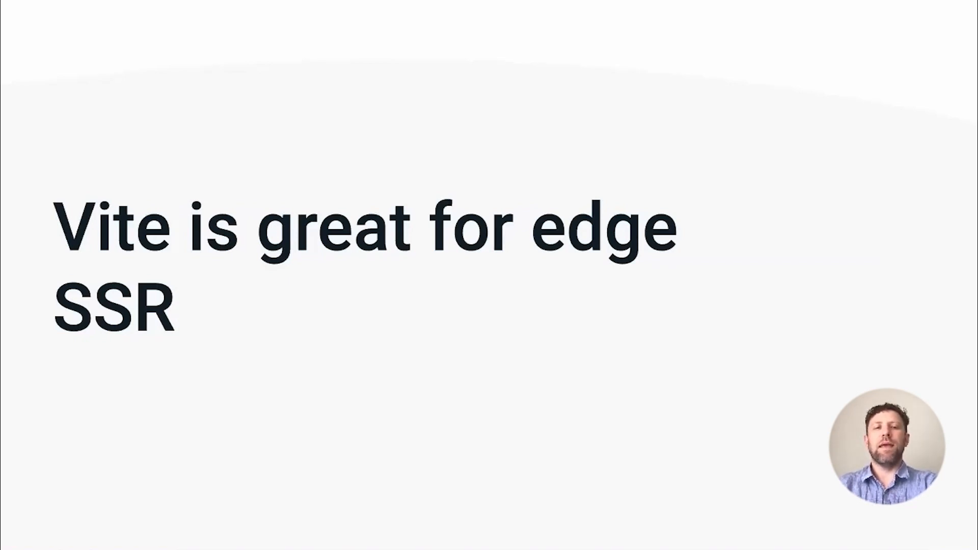